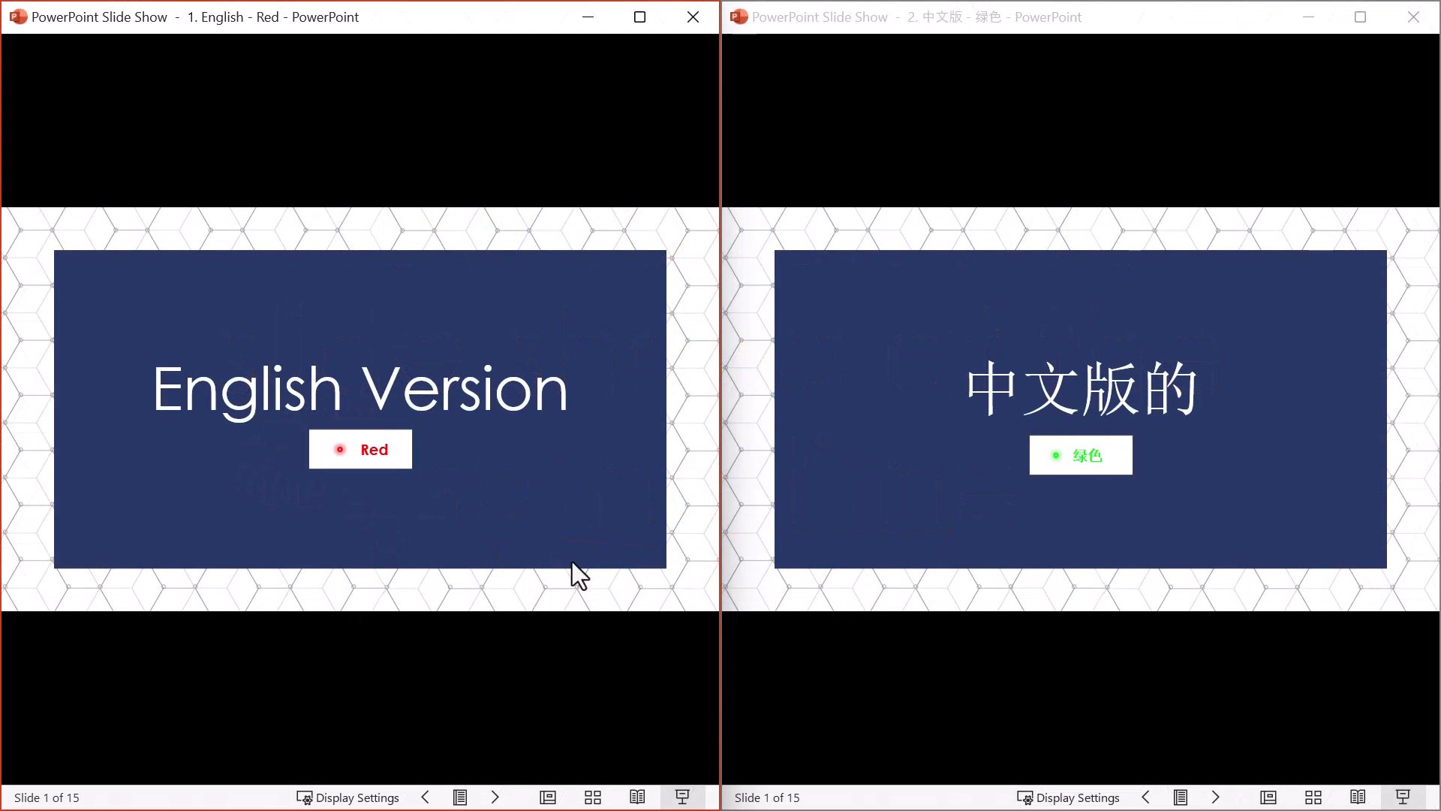
Open Set Up Slide Show, currently full-screen speaker mode with all slides
{"action": "left_click", "coordinate": [951, 515]}
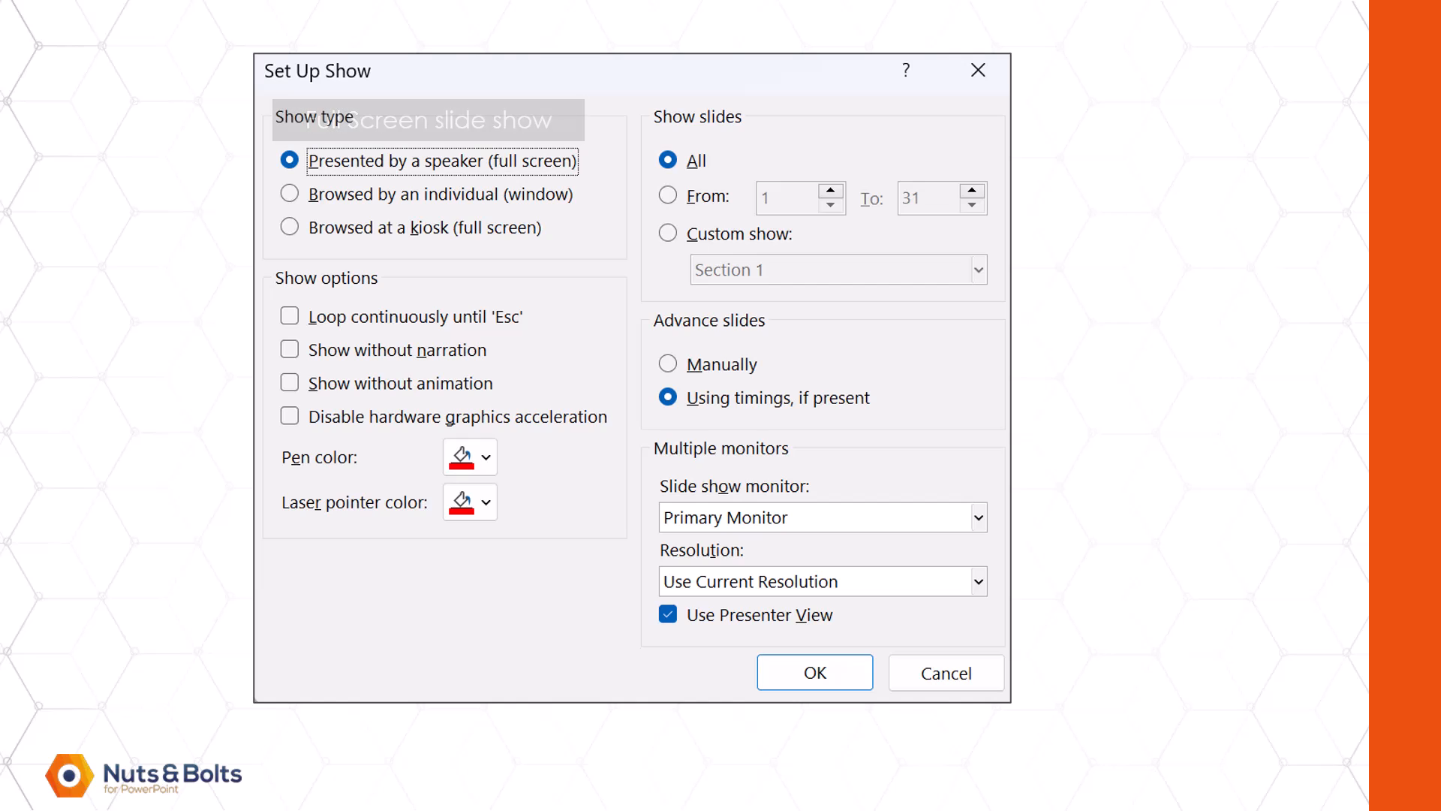
Set the English deck's show type to 'Browsed by an individual (window)' and confirm
{"action": "left_click", "coordinate": [288, 194]}
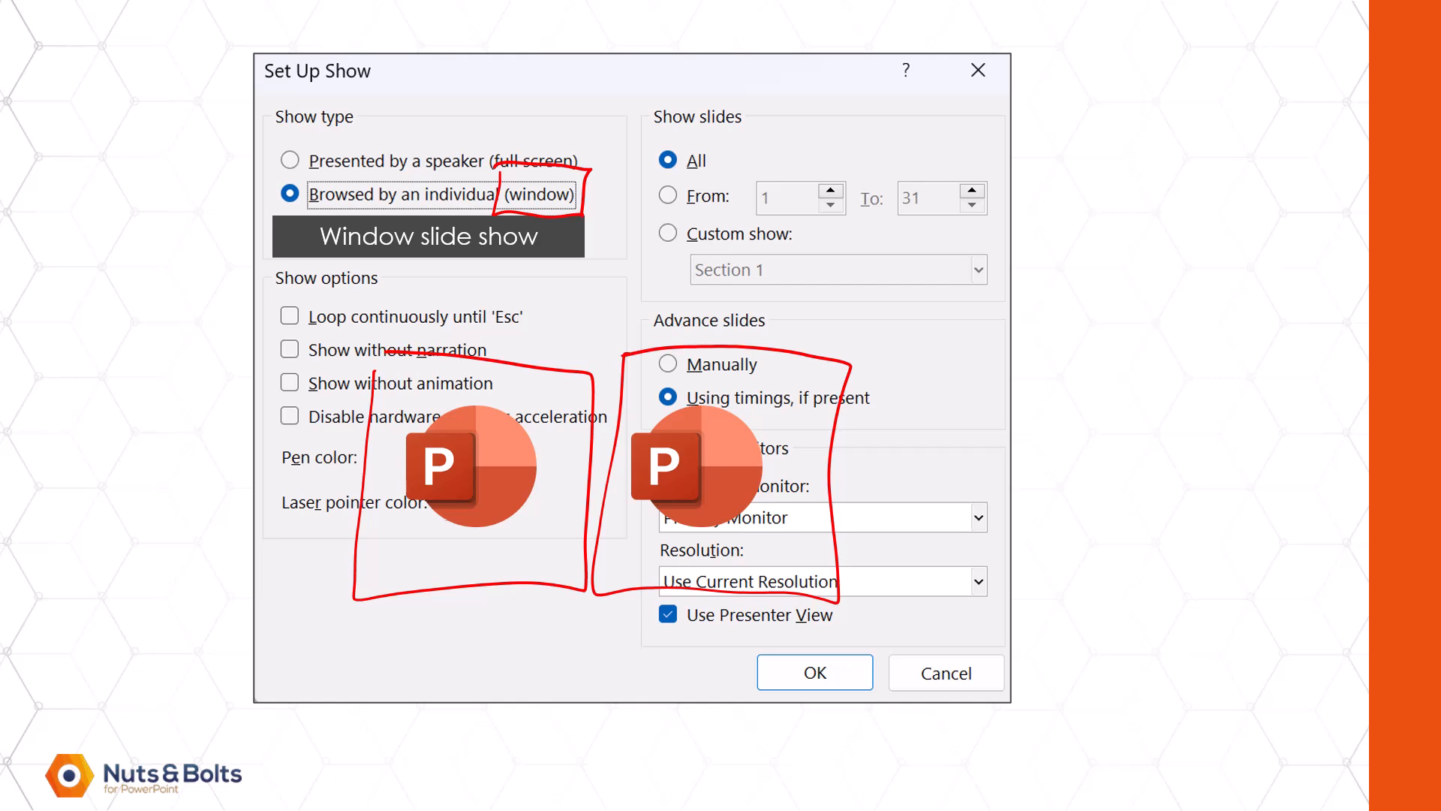
{"action": "left_click", "coordinate": [812, 671]}
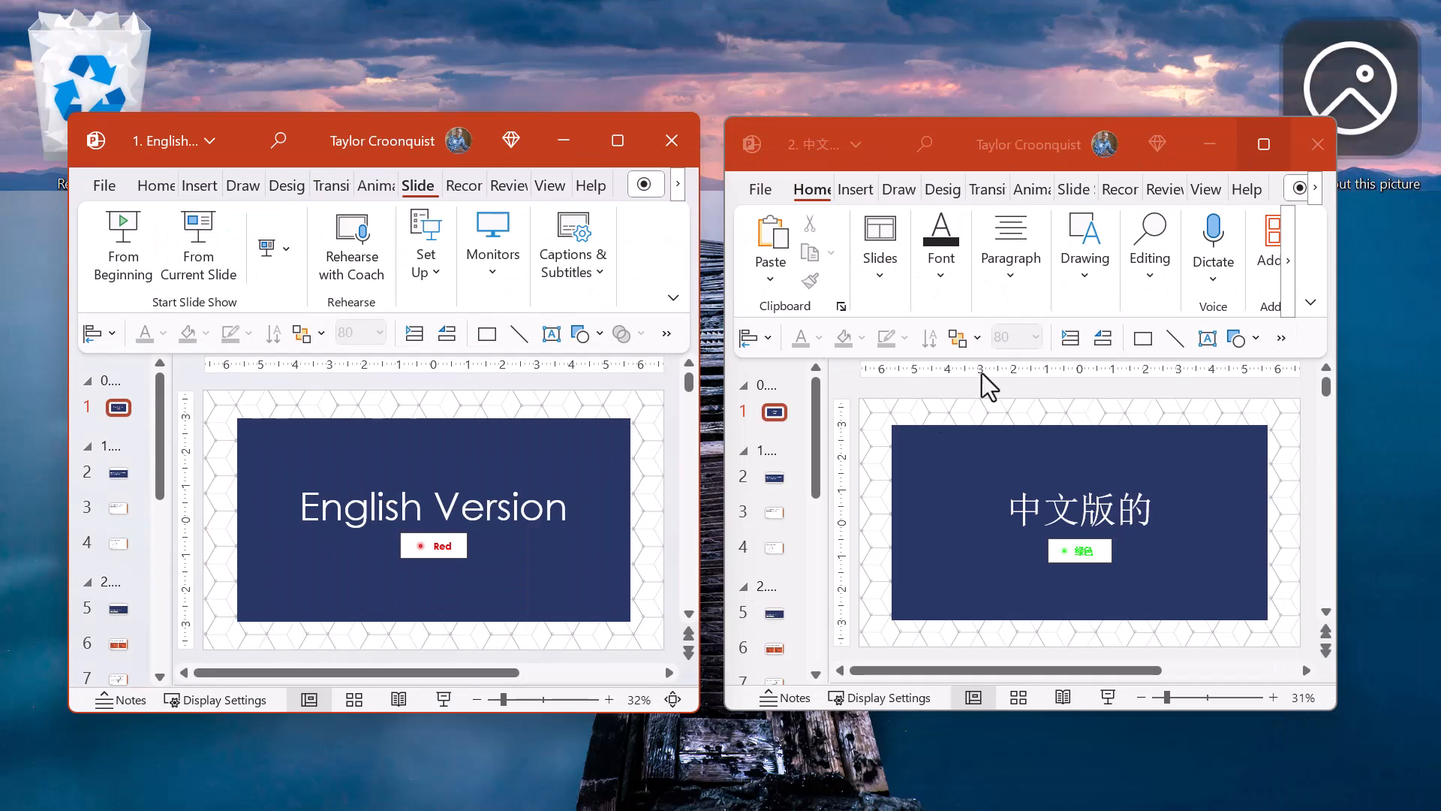
{"action": "mouse_move", "coordinate": [965, 419]}
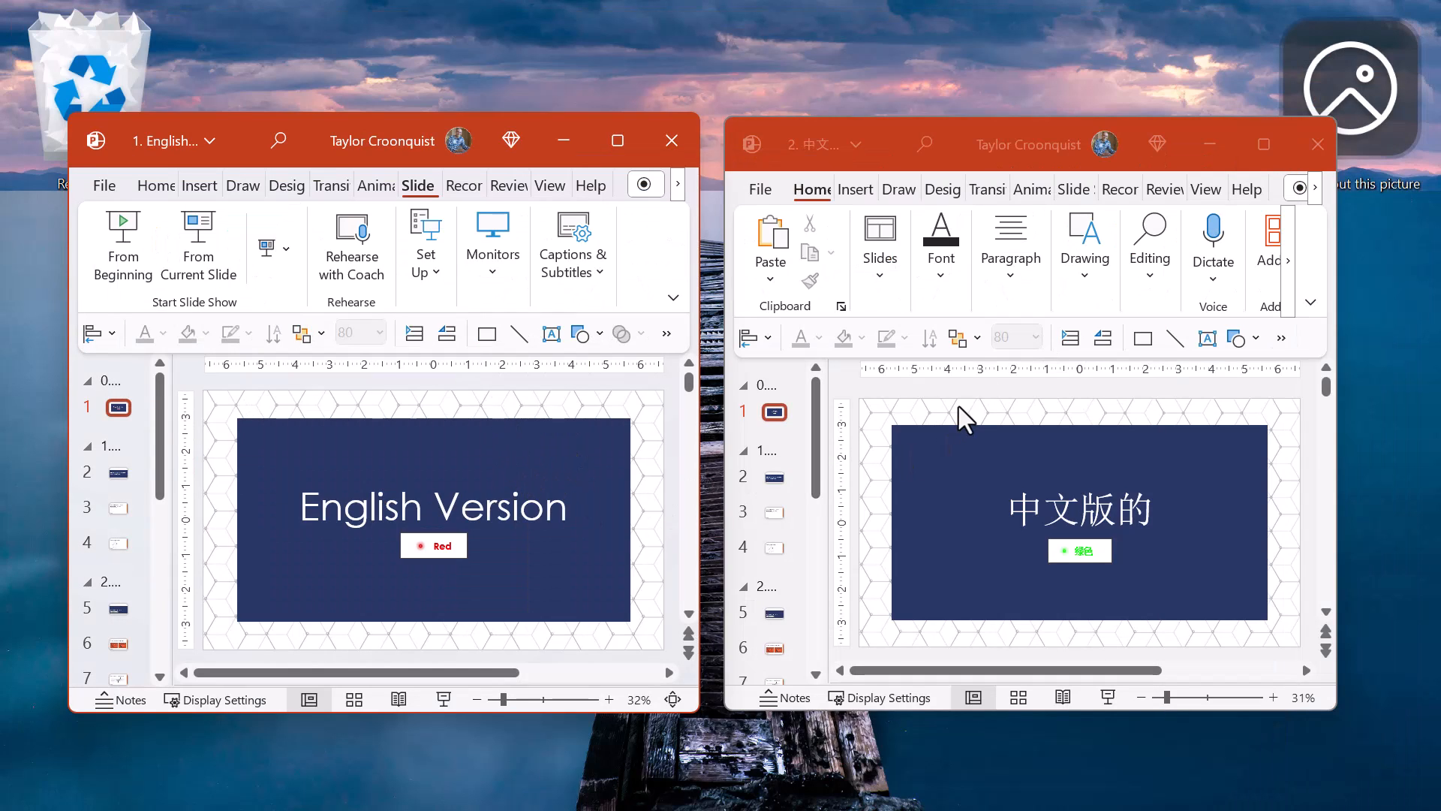
{"action": "left_click", "coordinate": [444, 417]}
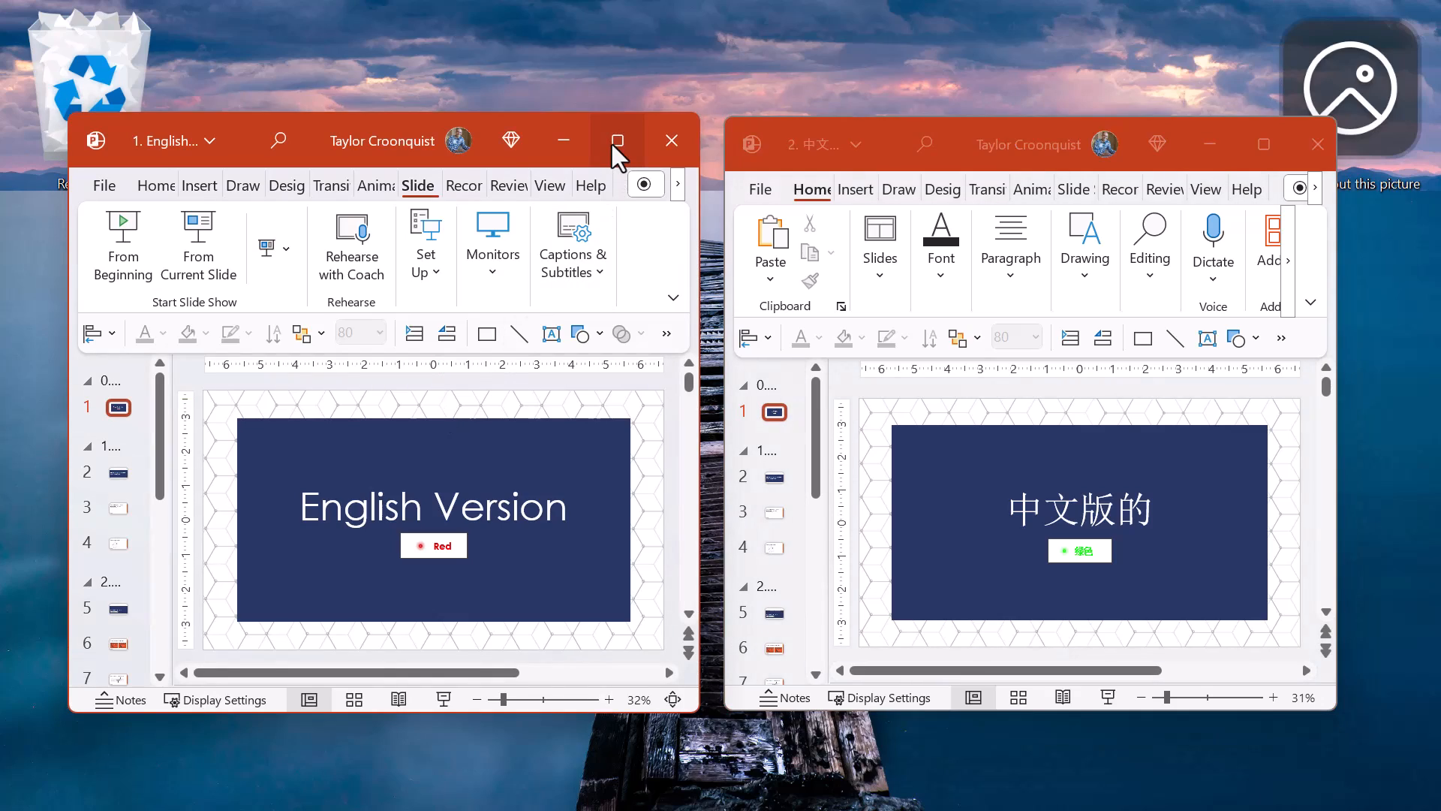
{"action": "left_click", "coordinate": [618, 139]}
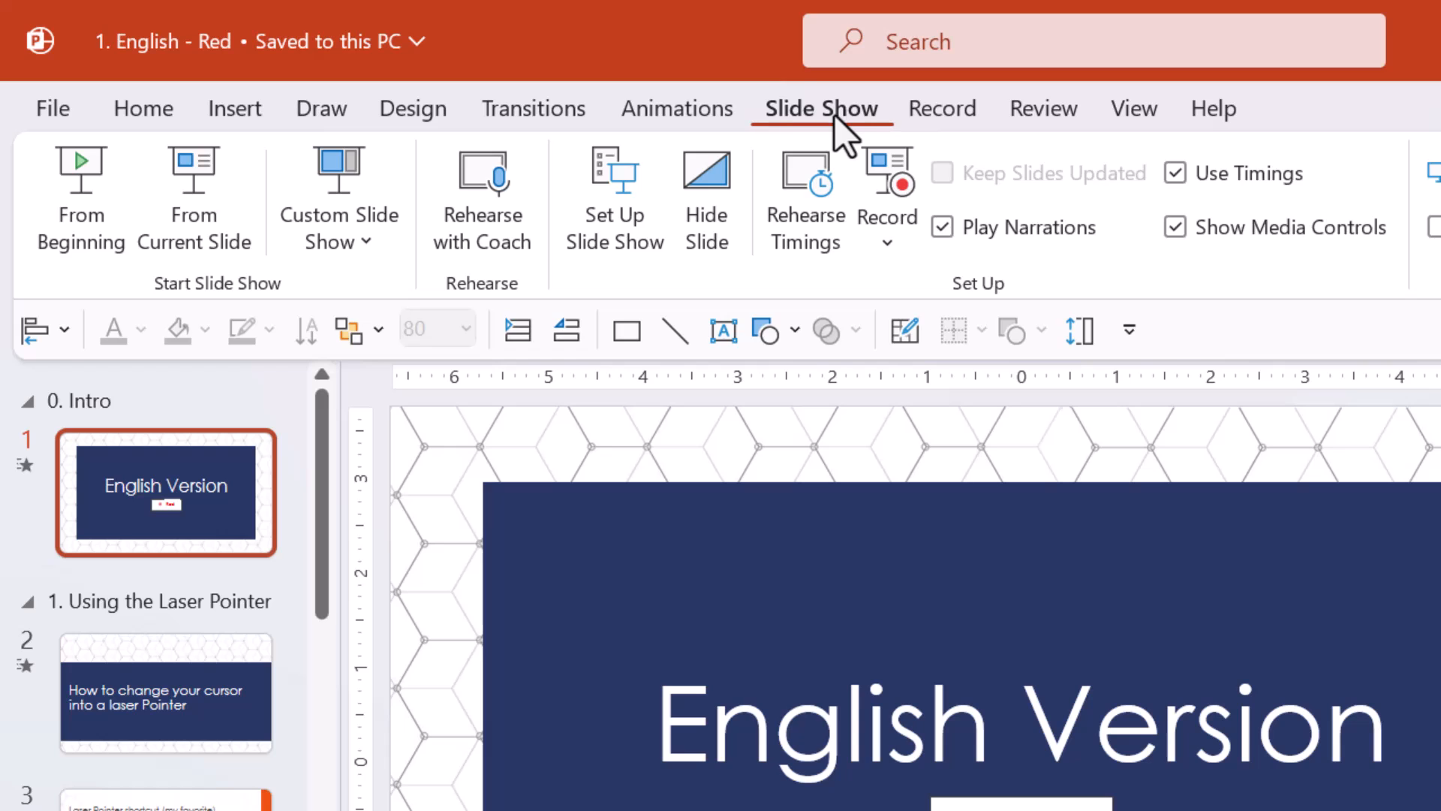
{"action": "left_click", "coordinate": [614, 198]}
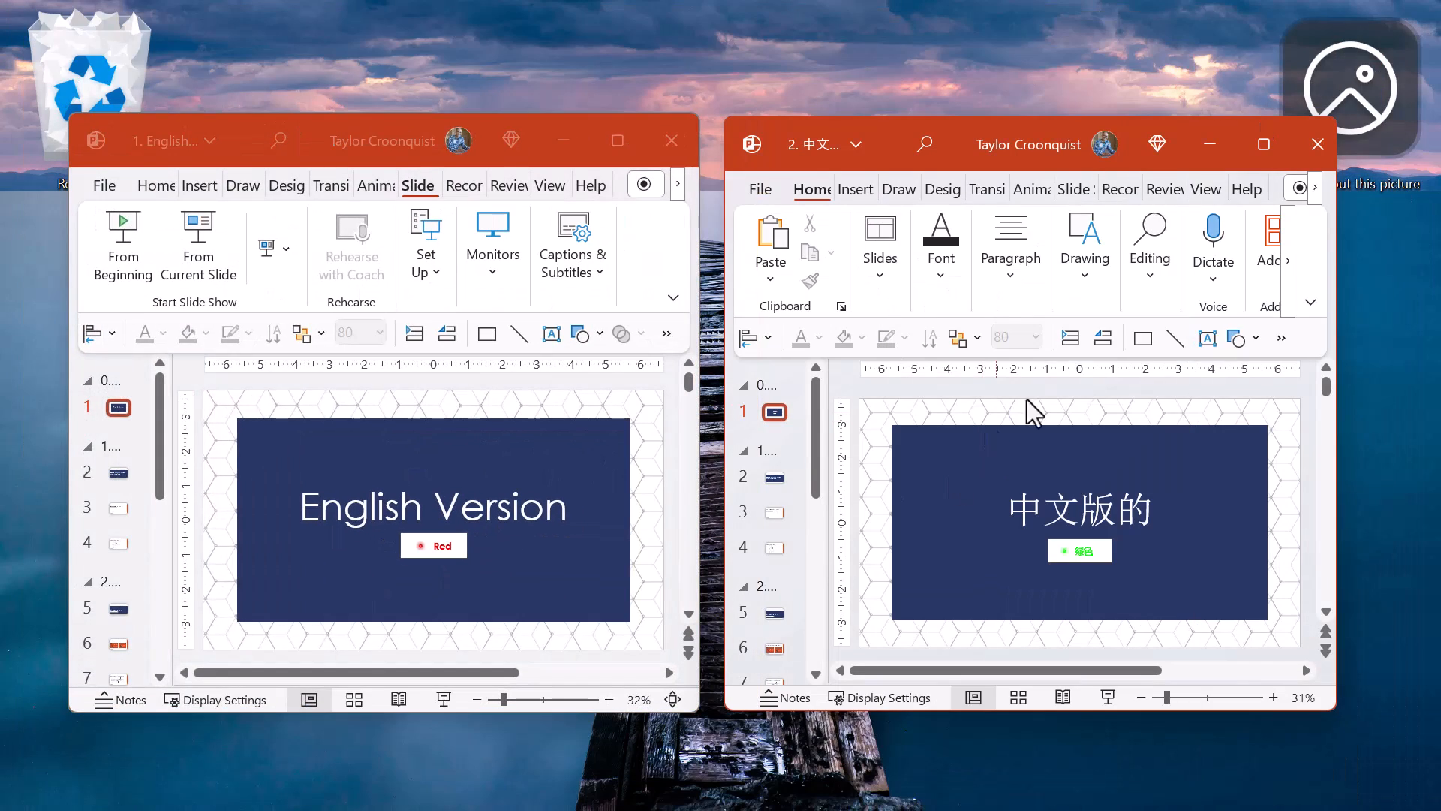
Maximize the Chinese deck and set its show type to 'Browsed by an individual (window)'
{"action": "left_click", "coordinate": [1262, 143]}
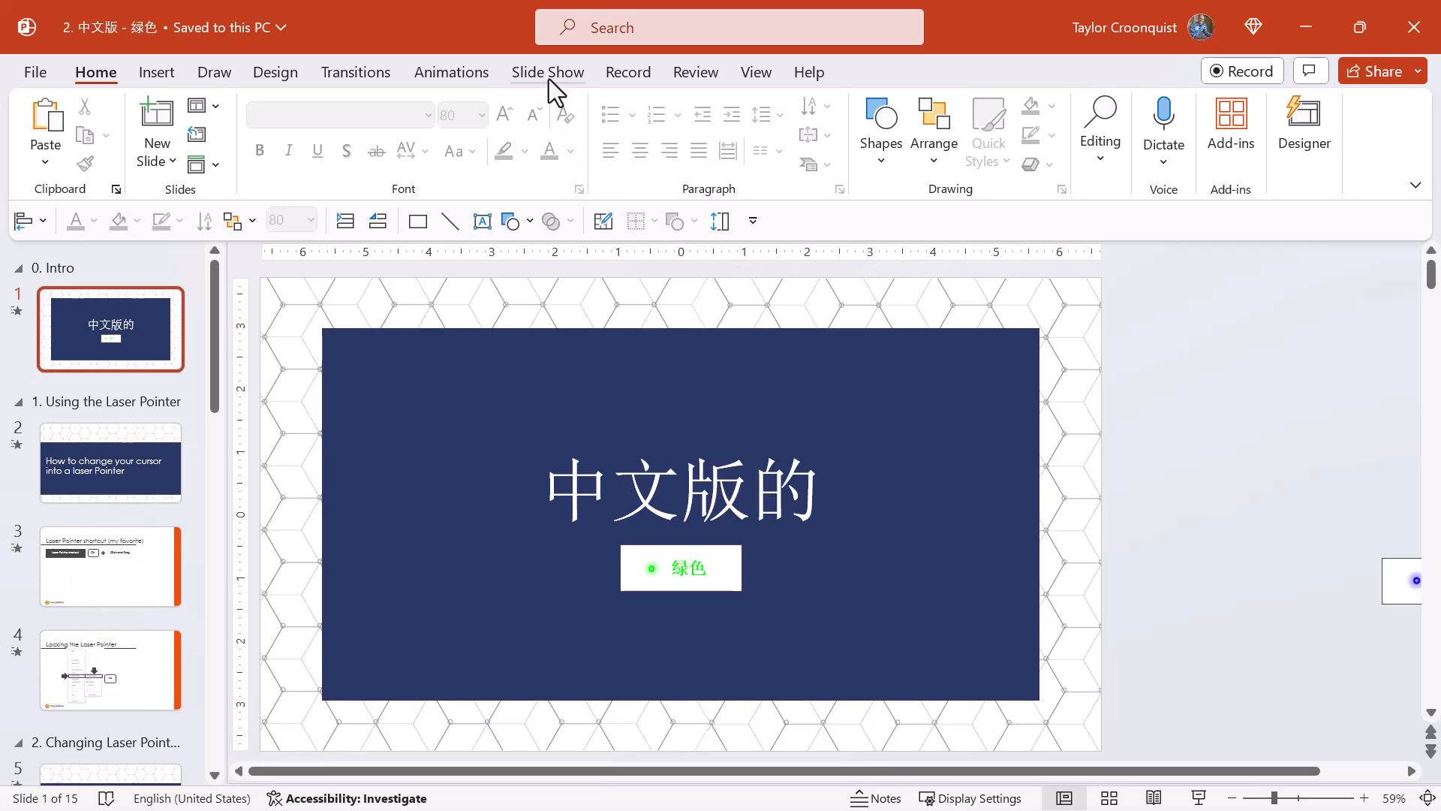
{"action": "left_click", "coordinate": [548, 72]}
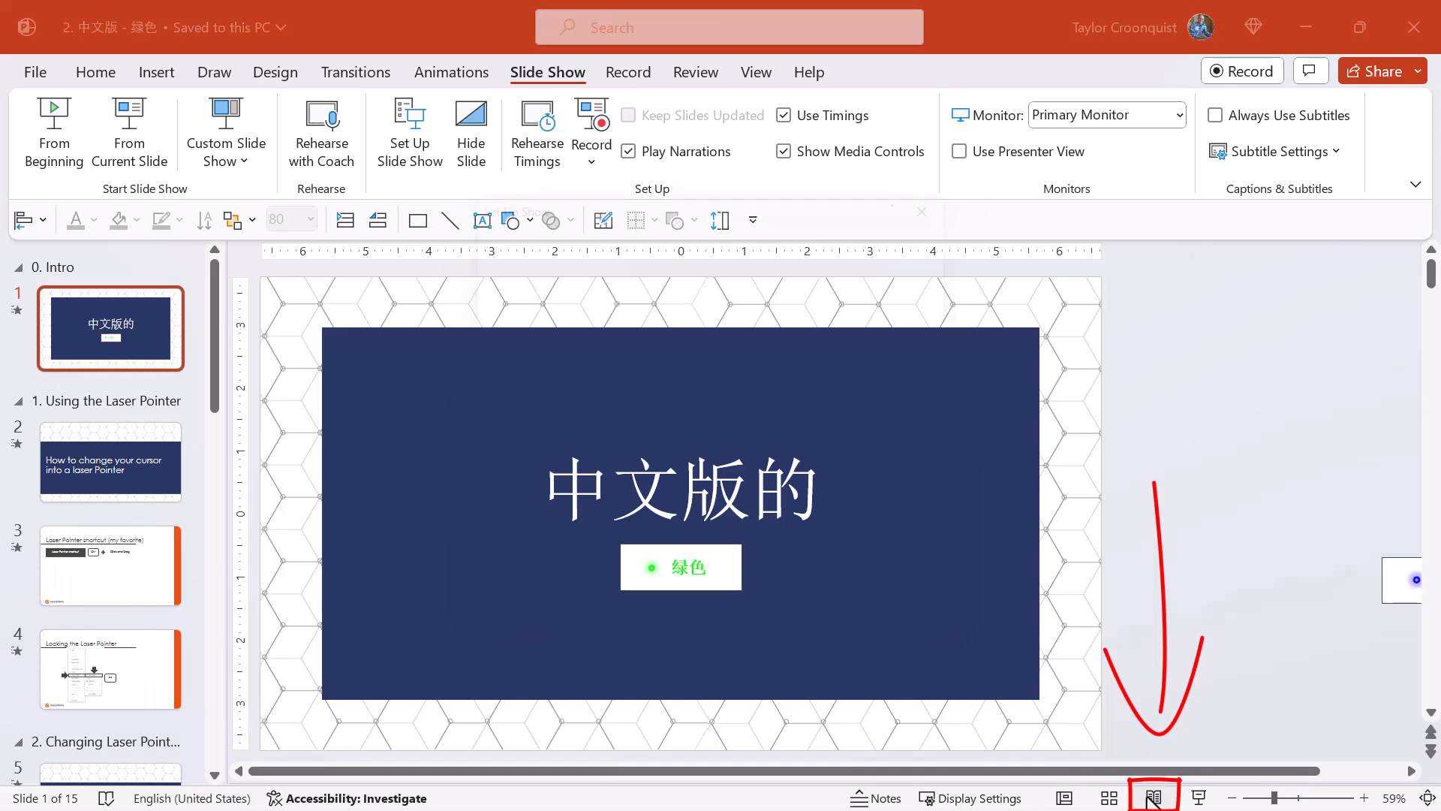
{"action": "left_click", "coordinate": [409, 132]}
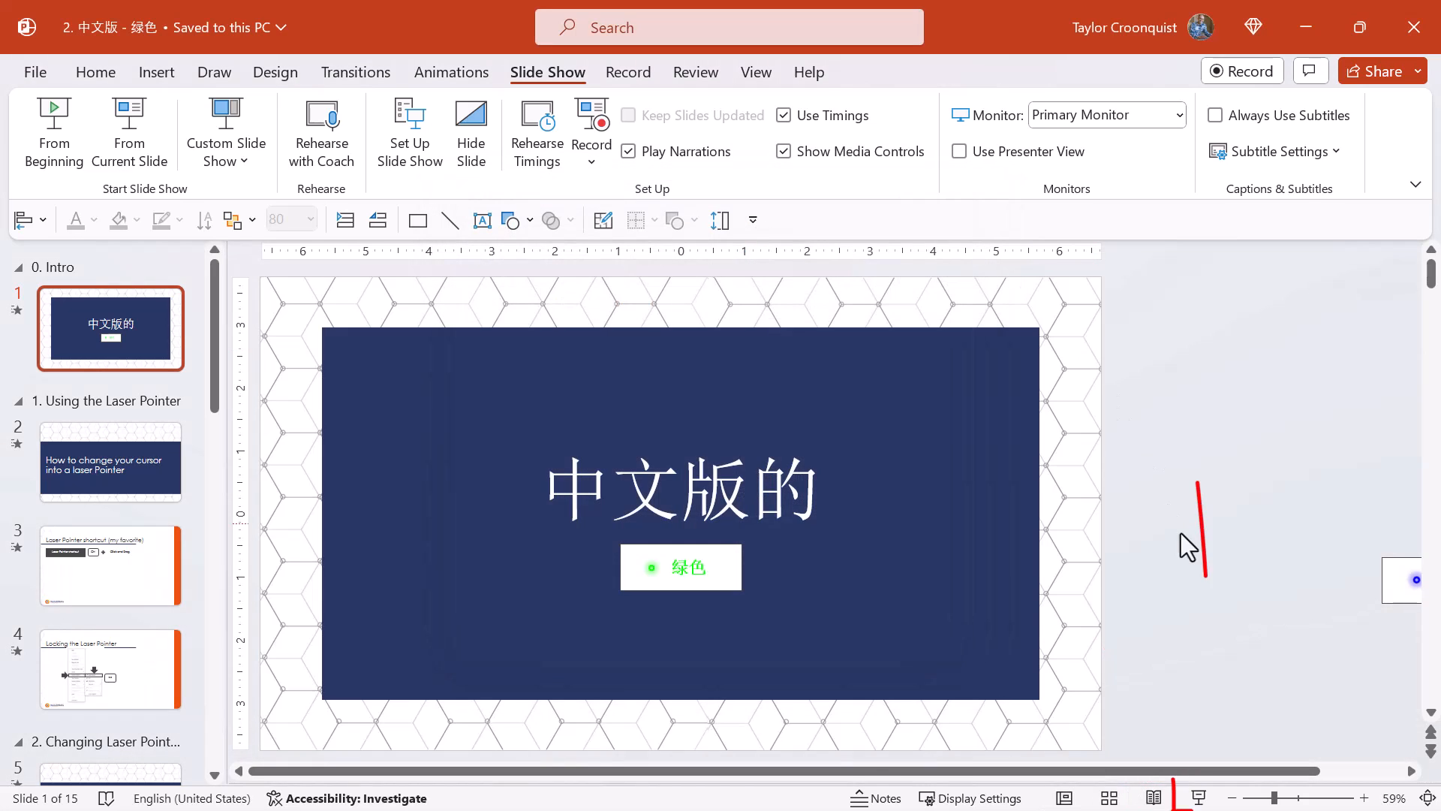
{"action": "left_click", "coordinate": [410, 131]}
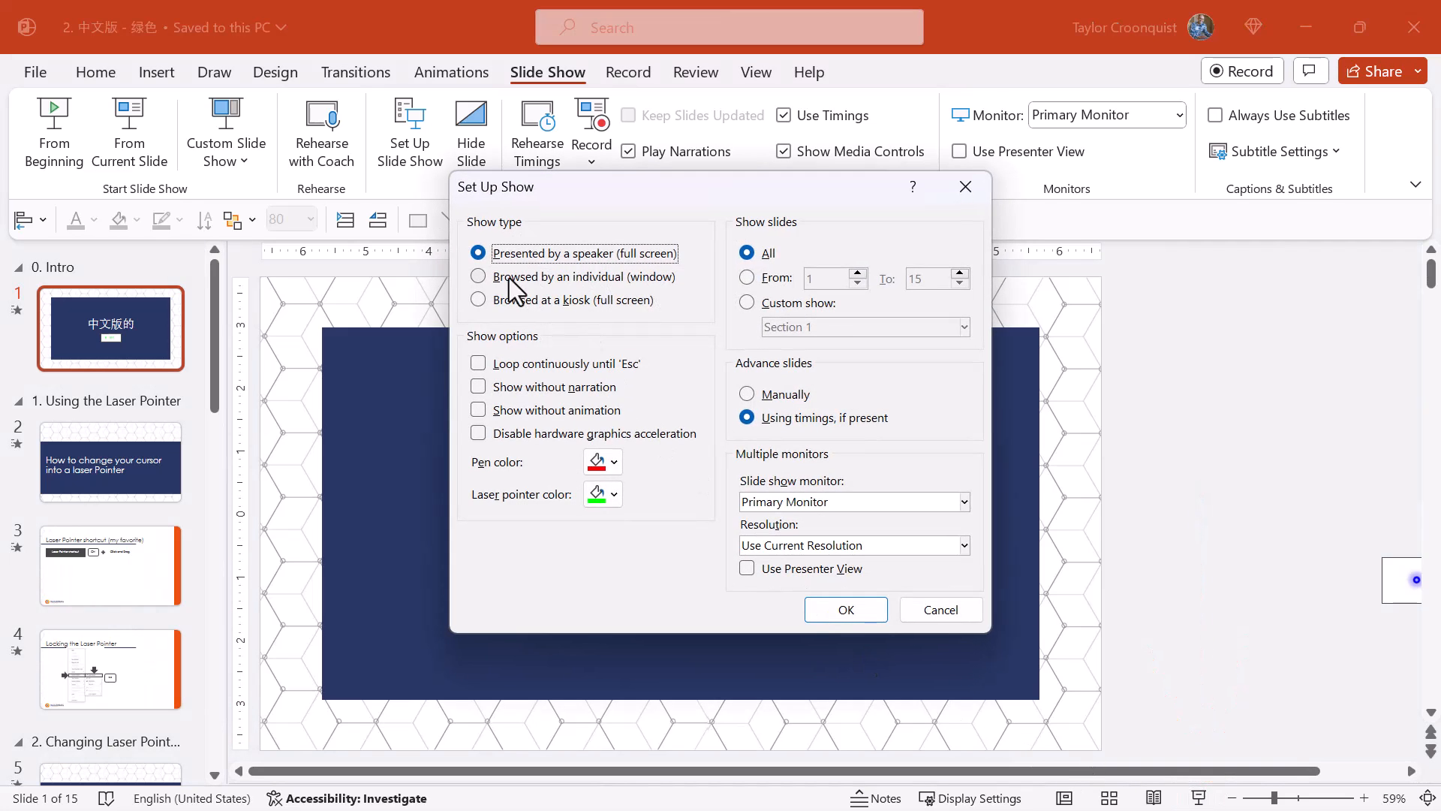
{"action": "left_click", "coordinate": [479, 275]}
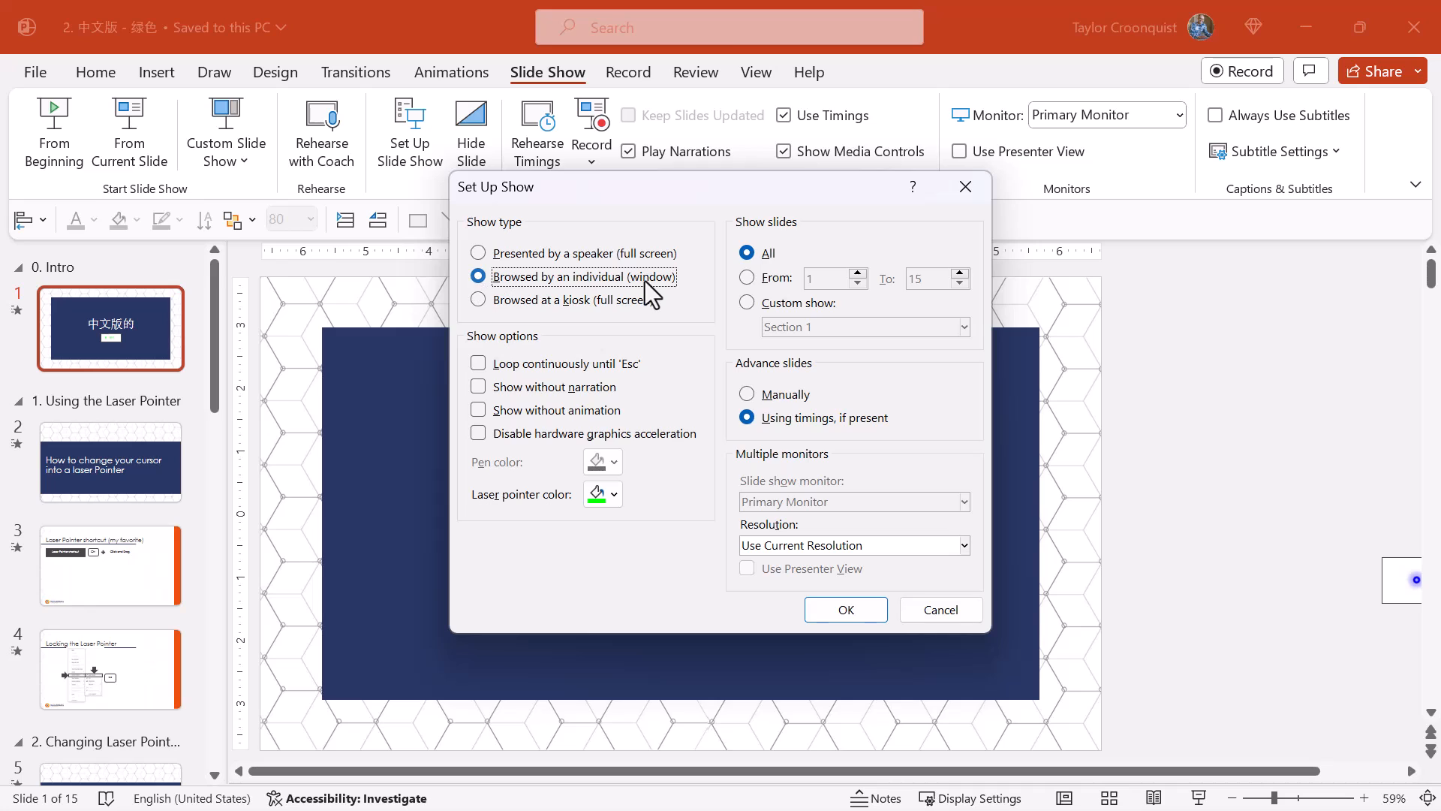
{"action": "left_click", "coordinate": [844, 609]}
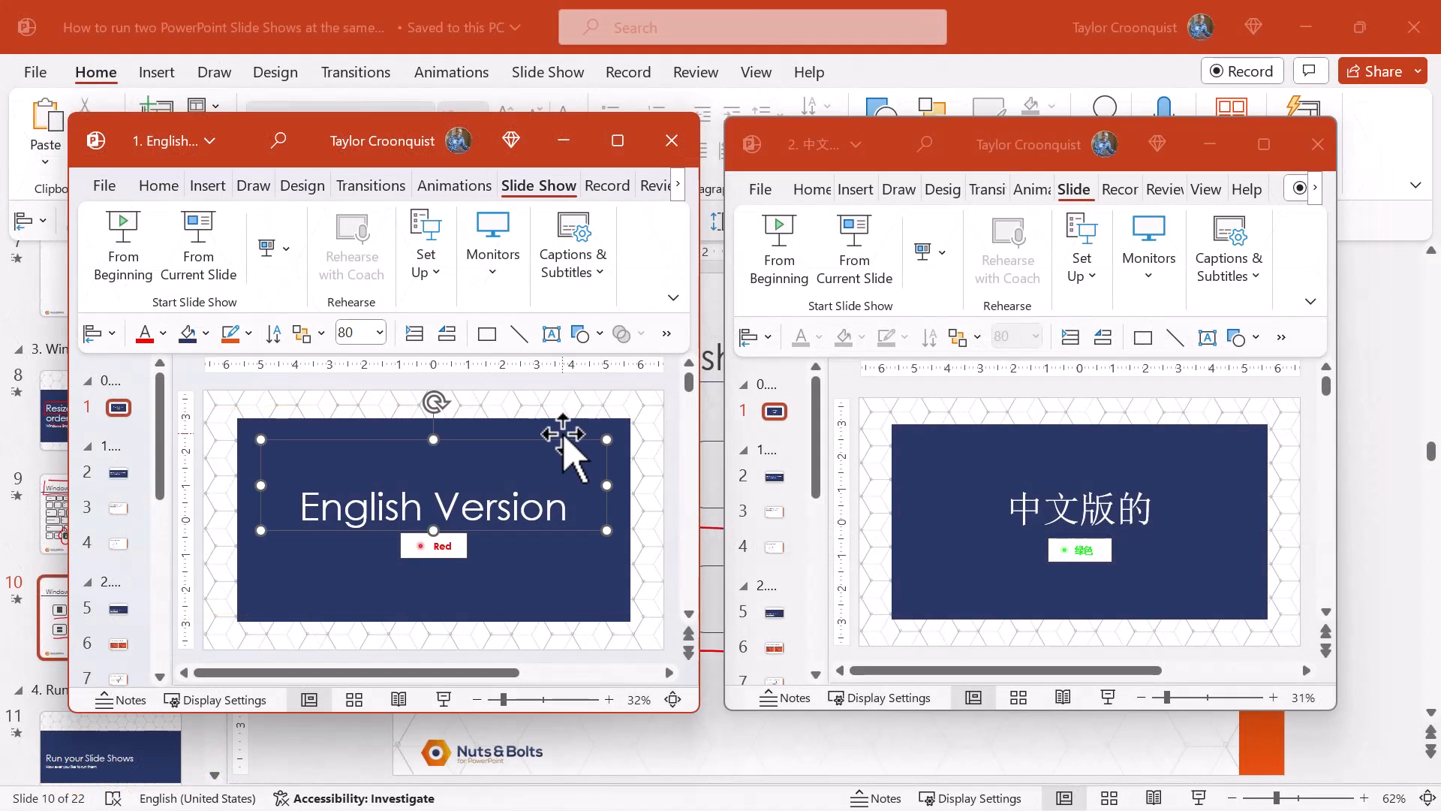
Select the English presentation window to snap it to the left half
{"action": "left_click", "coordinate": [617, 140]}
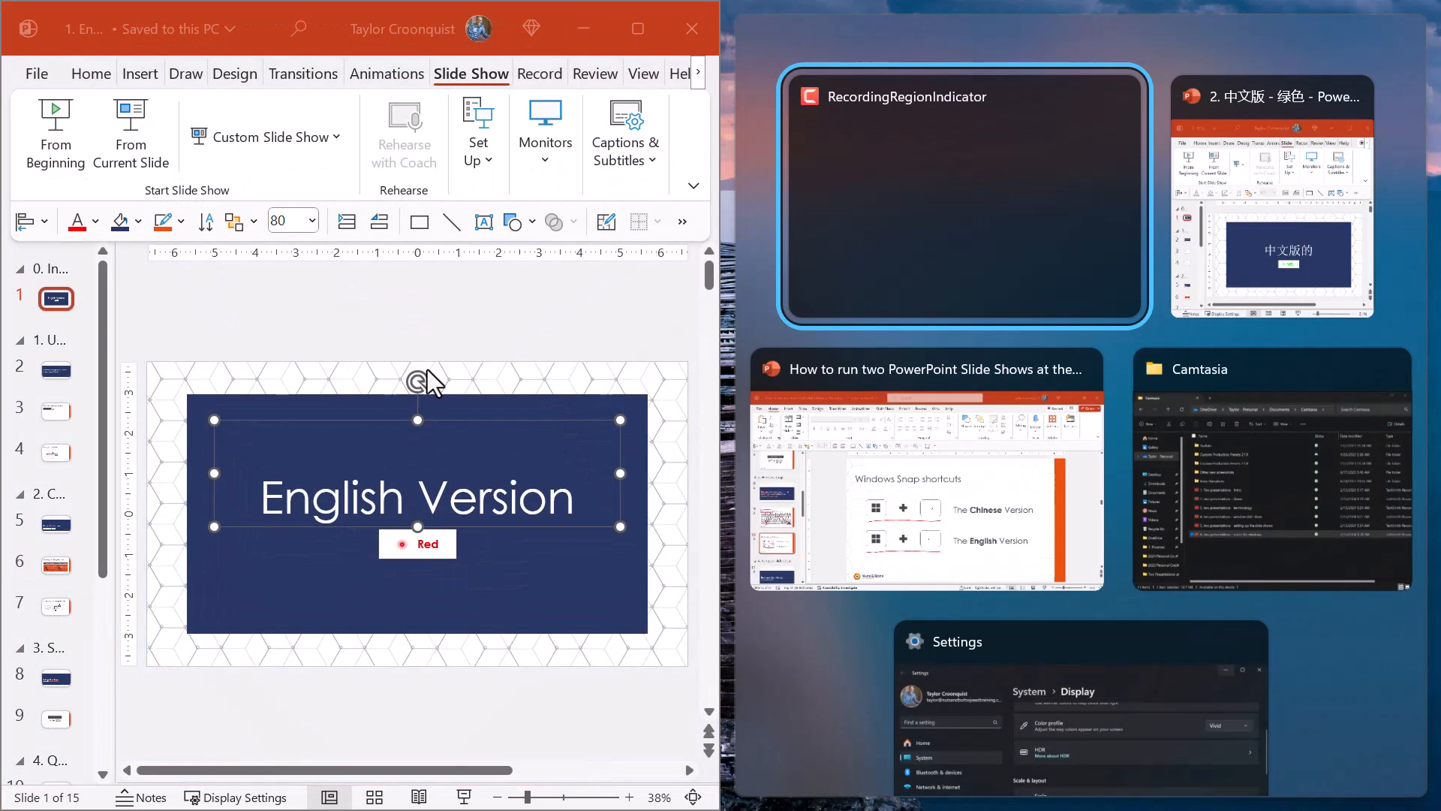
{"action": "mouse_move", "coordinate": [1241, 275]}
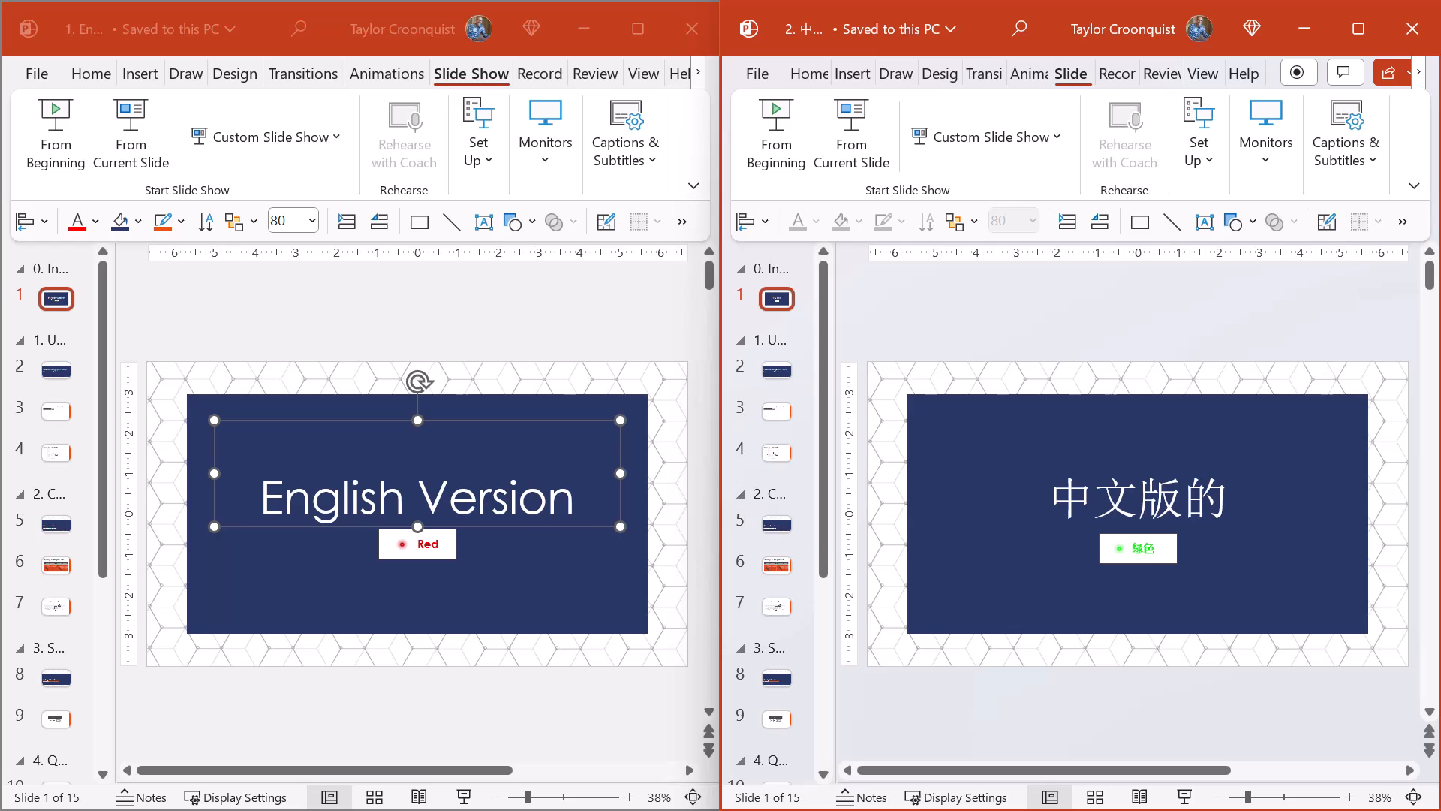
Start the English slide show from the beginning in its left-half window
{"action": "left_click", "coordinate": [89, 72]}
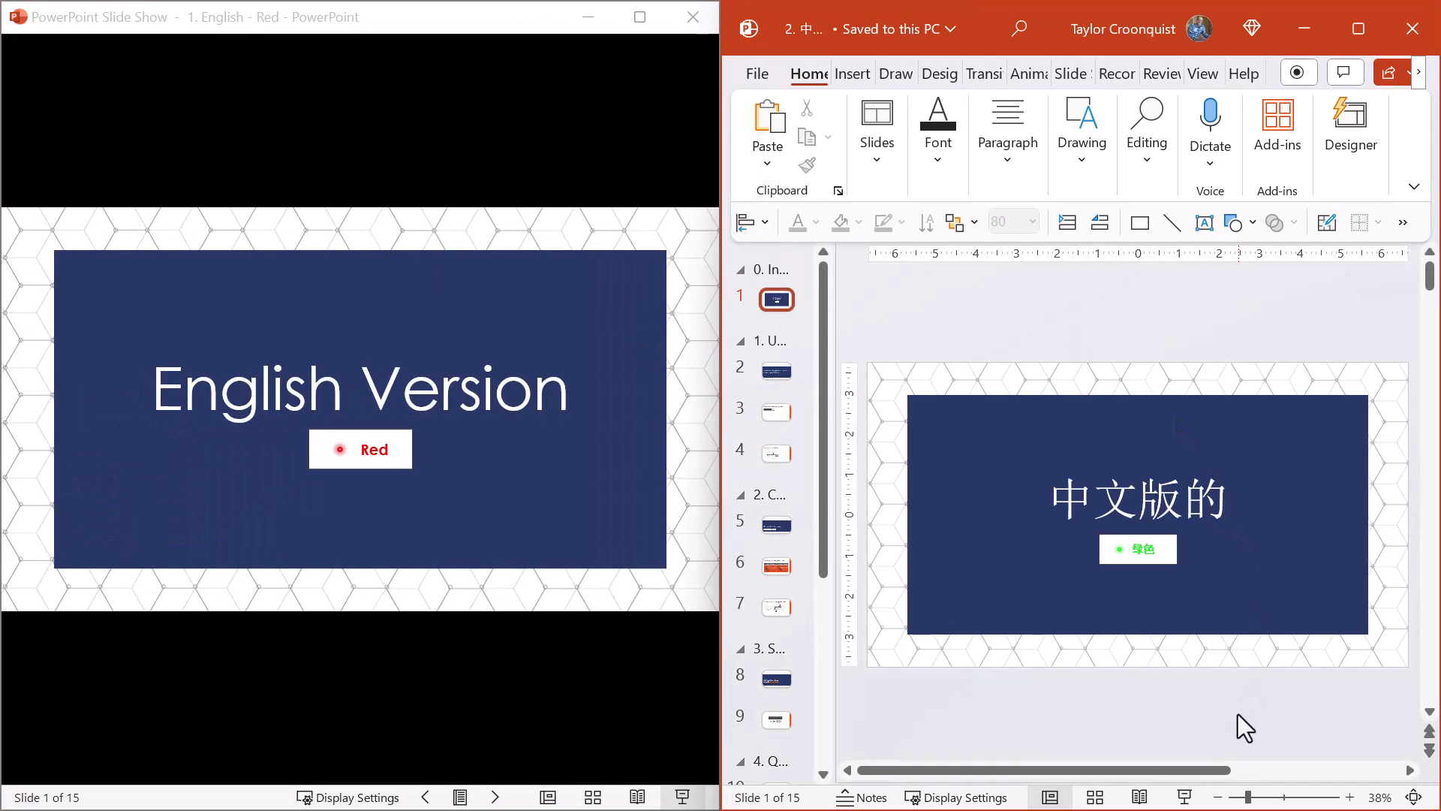
{"action": "mouse_move", "coordinate": [1188, 795]}
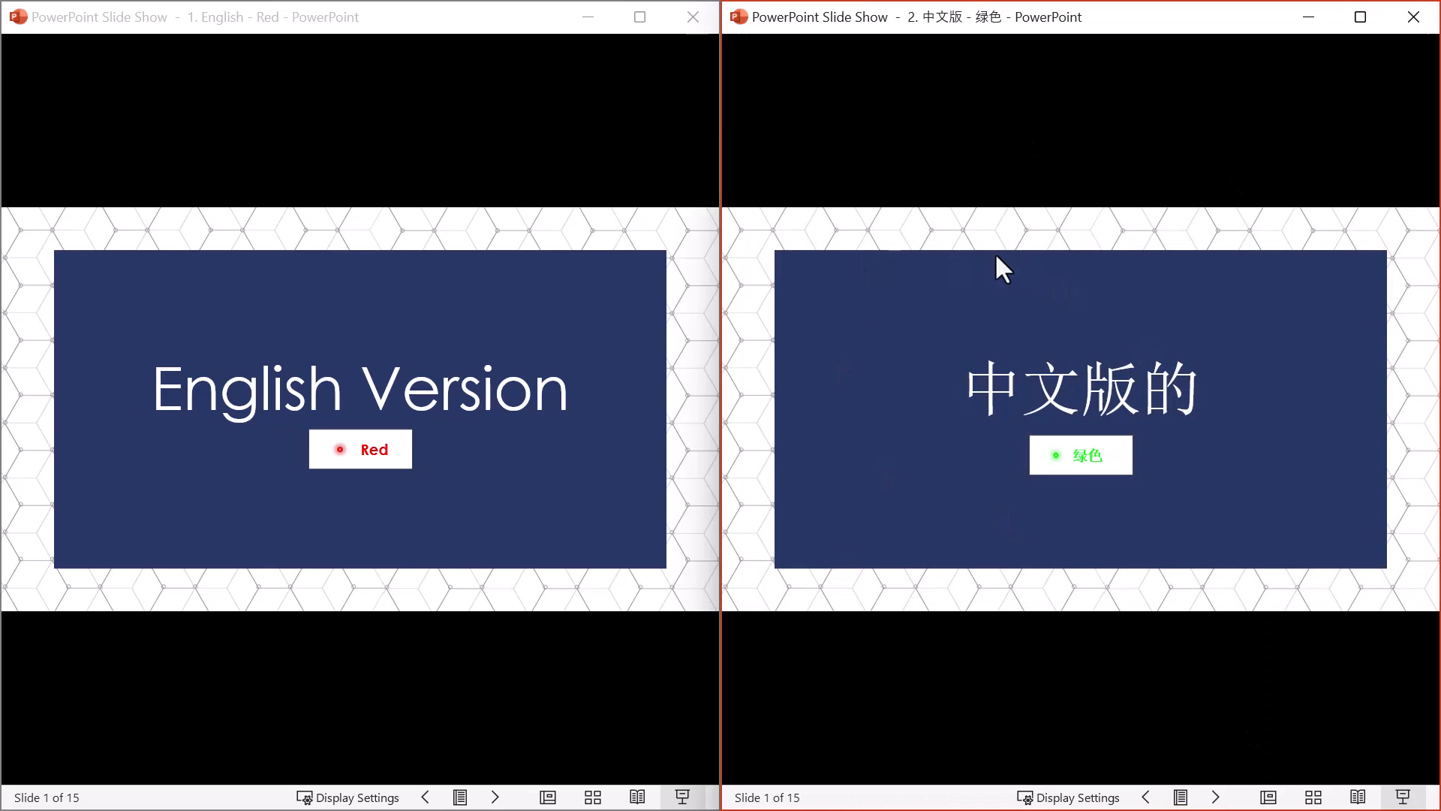
{"action": "mouse_move", "coordinate": [1112, 34]}
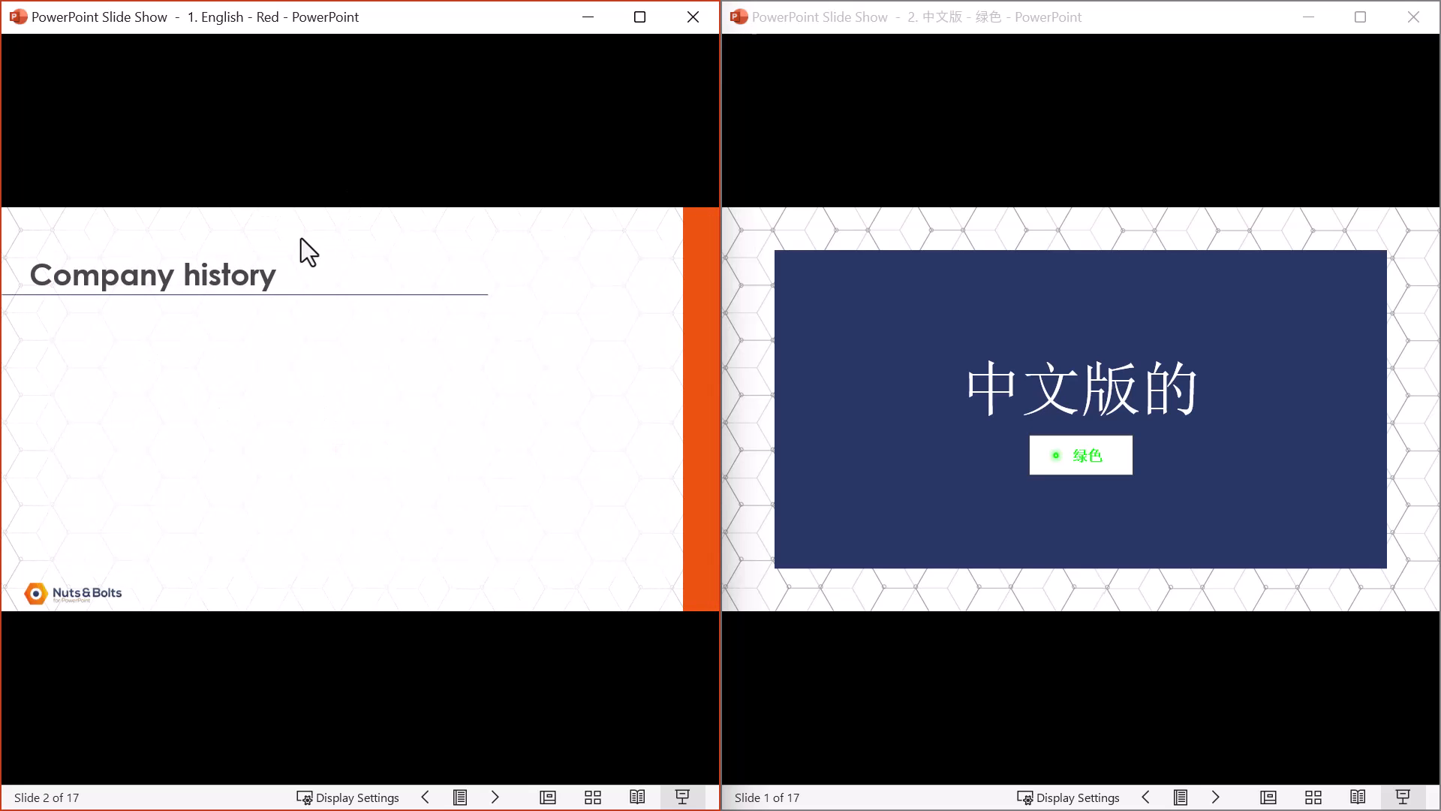
Advance both the Chinese and English window shows to slide 3, Company goals
{"action": "left_click", "coordinate": [973, 256]}
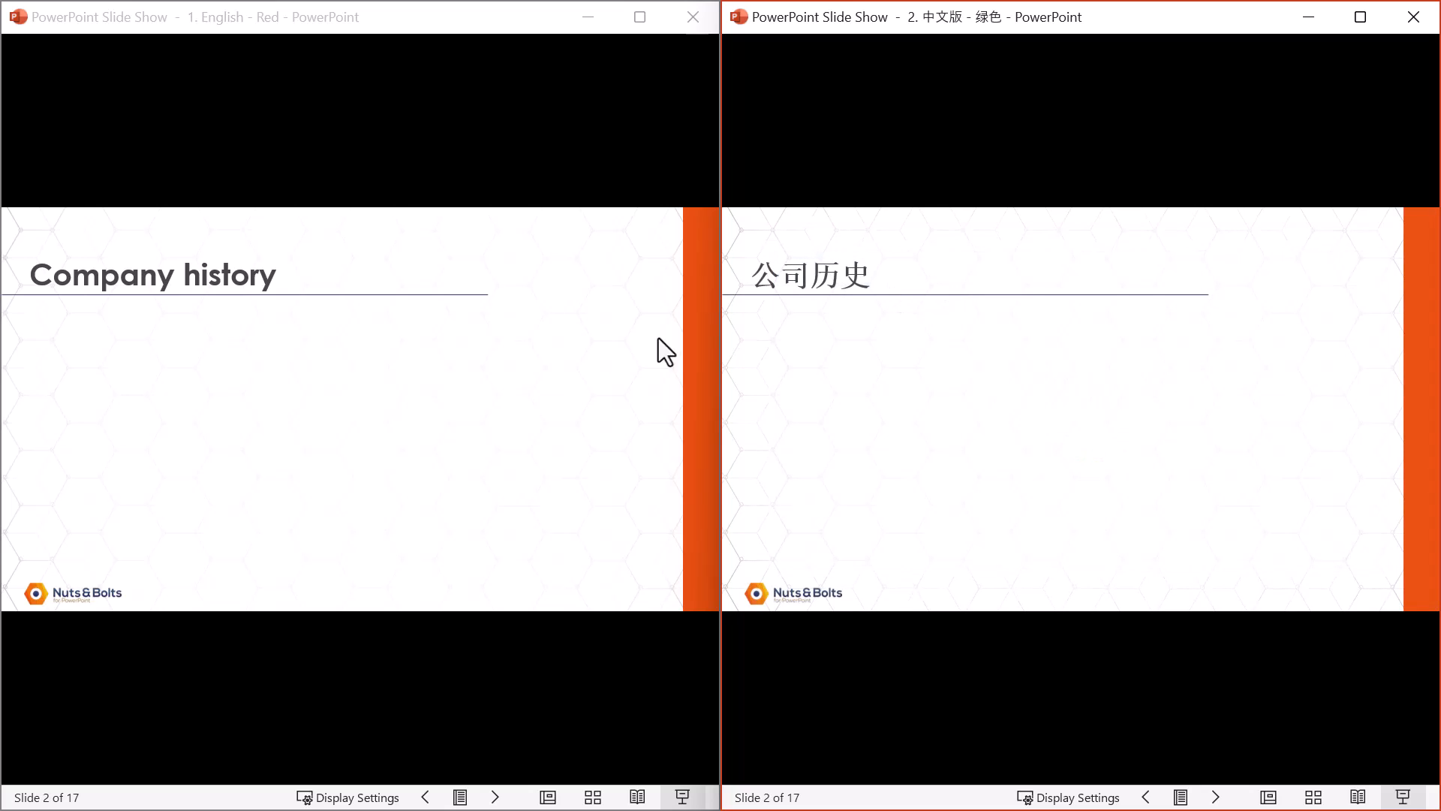
{"action": "mouse_move", "coordinate": [792, 324]}
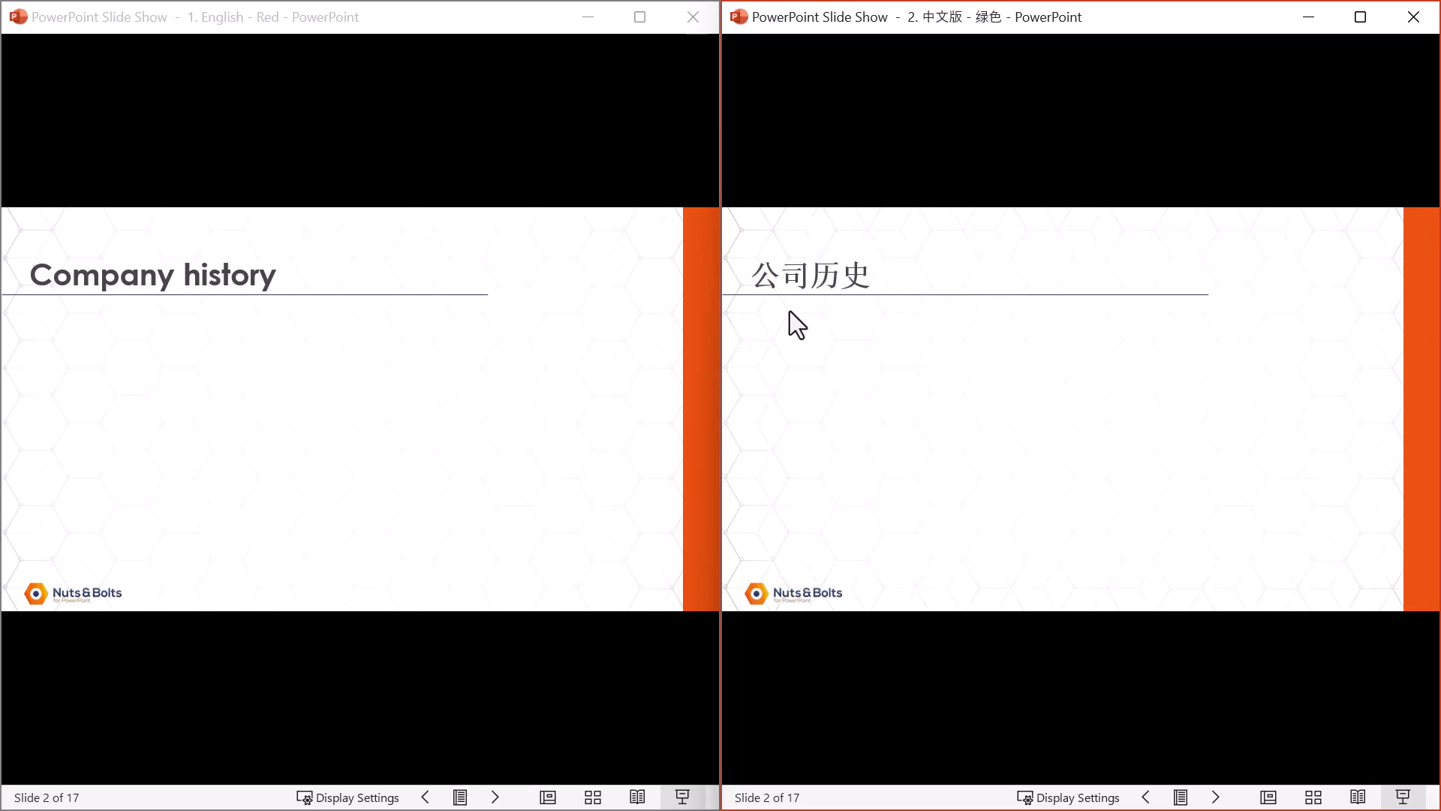
{"action": "left_click", "coordinate": [490, 368]}
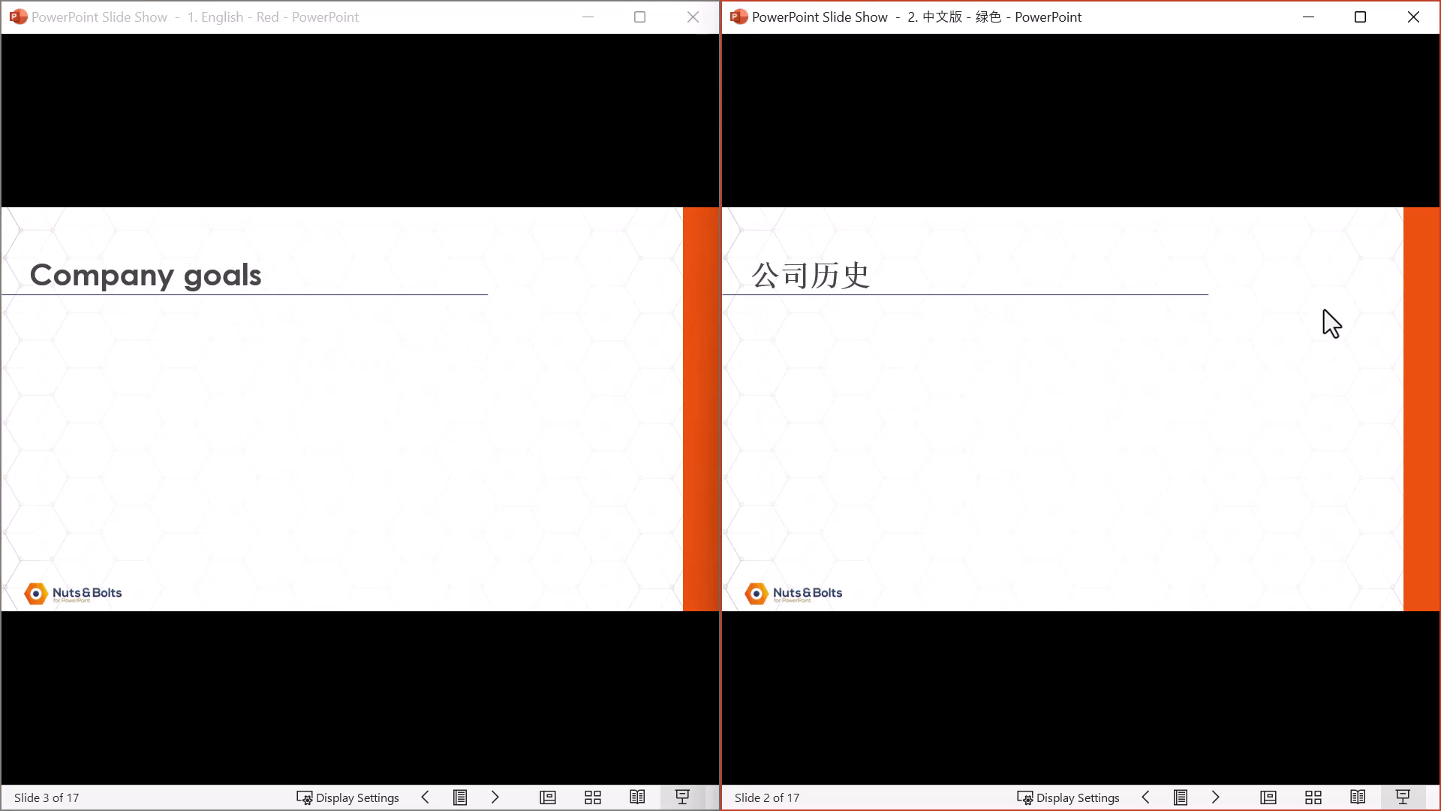
{"action": "left_click", "coordinate": [1215, 797]}
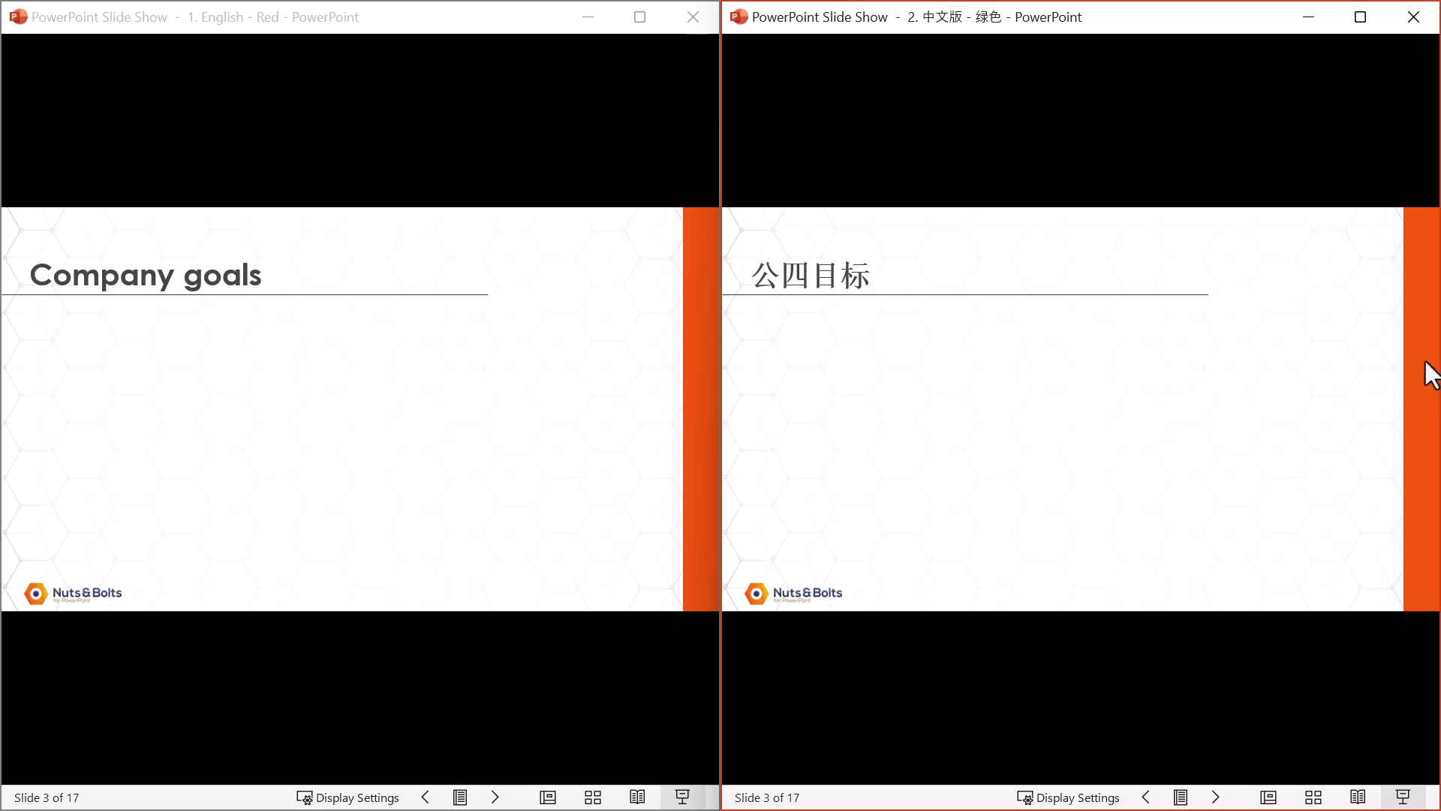